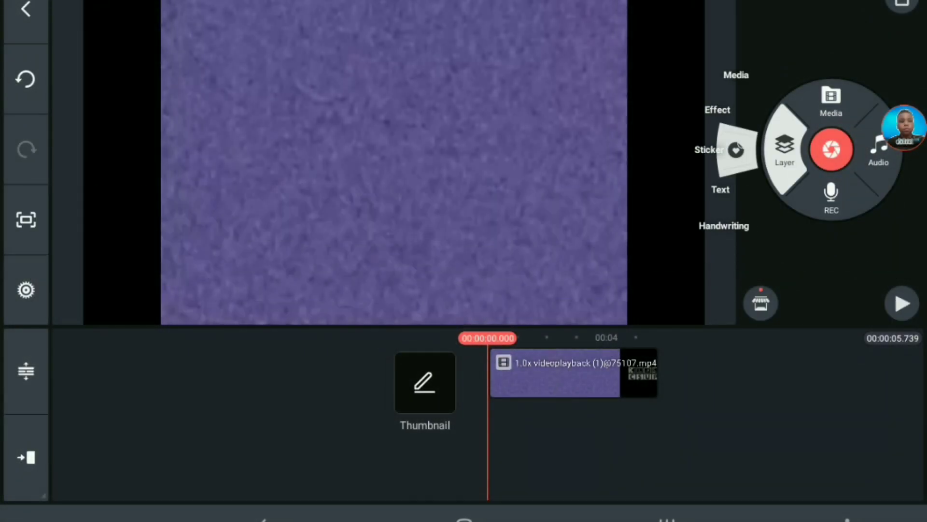
- Add a Color Inversion effect layer over the Klasky Csupo clip
click(717, 110)
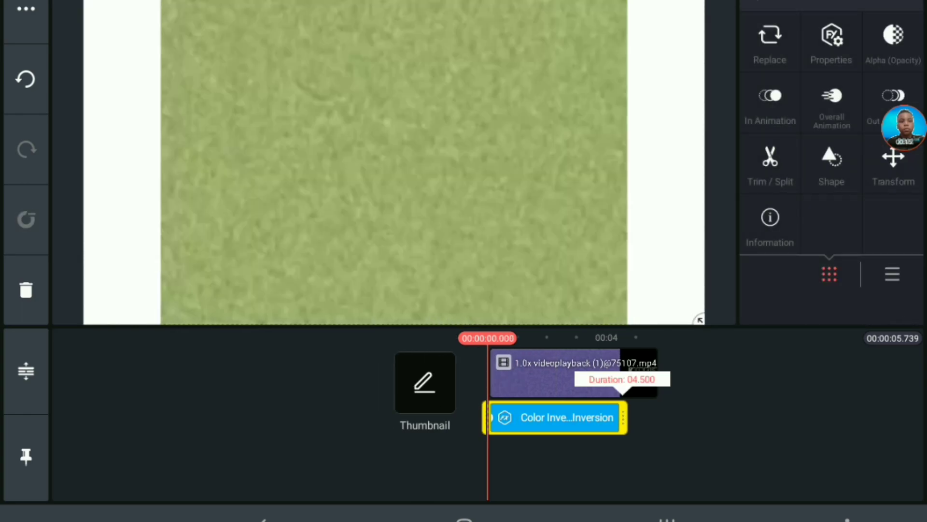
- Stretch the Color Inversion layer to the clip's end and set its mode to 5
drag(628, 417, 662, 417)
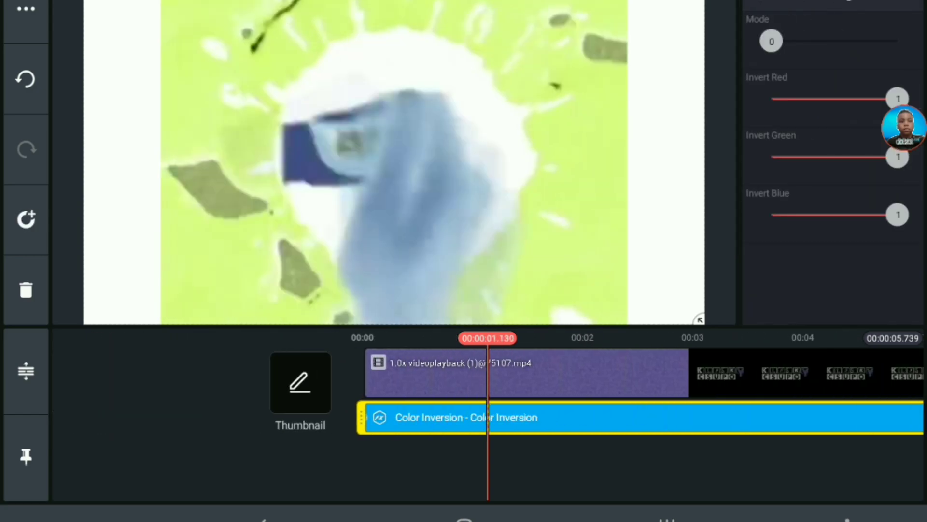
drag(771, 41, 895, 40)
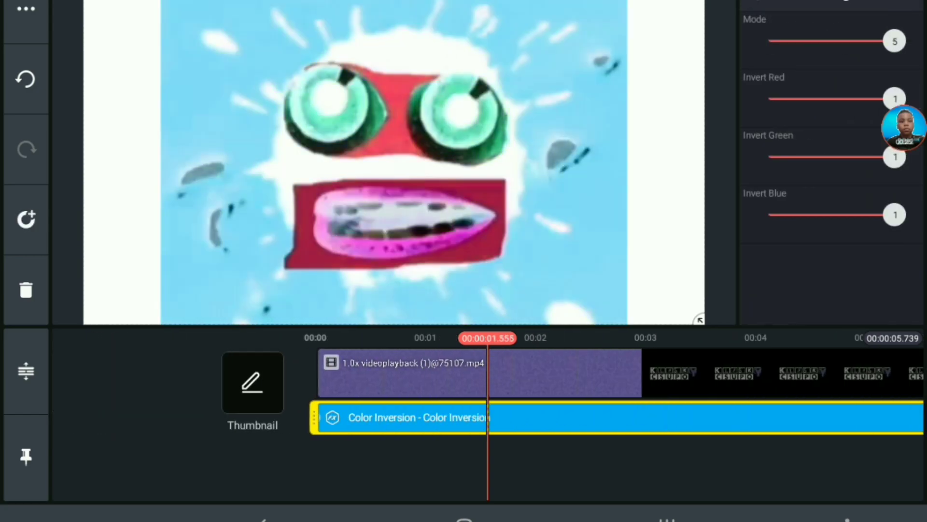
- Add a Swirl 2.0 effect layer and raise its radius from 20 to 50
click(692, 181)
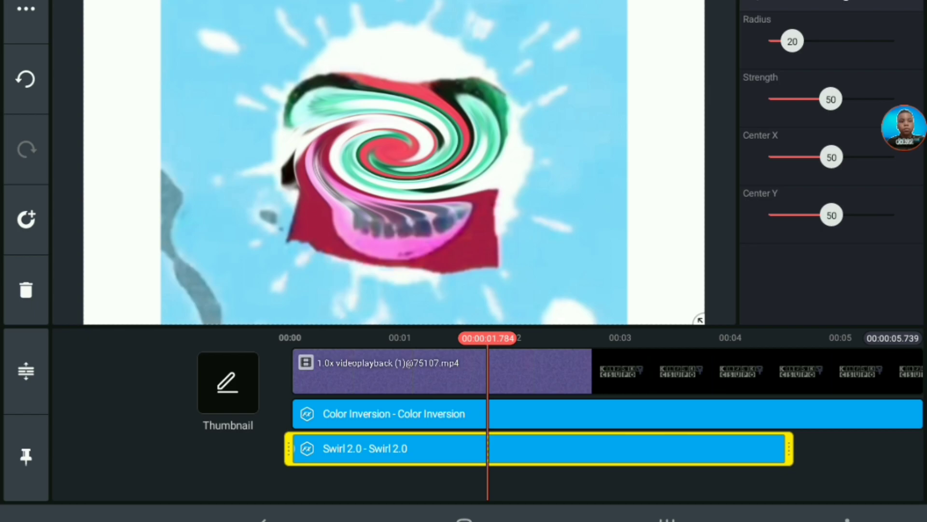
drag(791, 40, 830, 41)
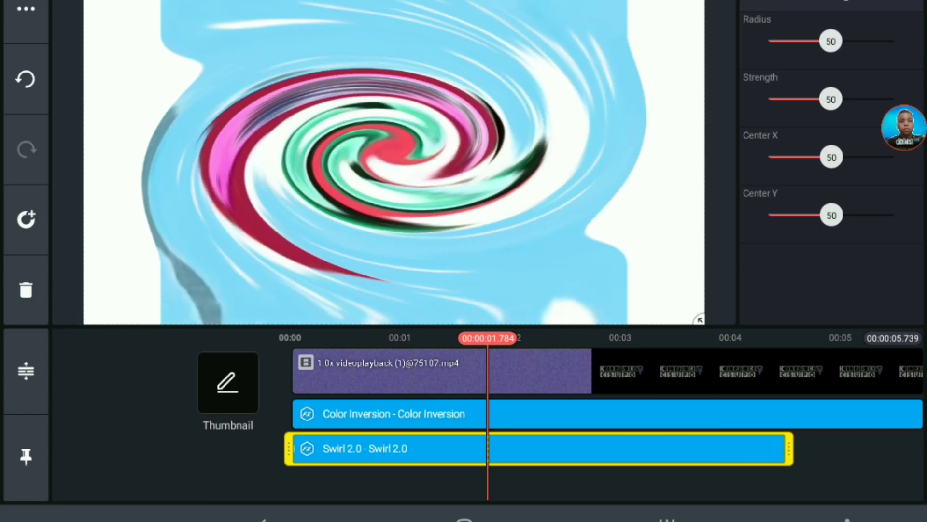
drag(828, 99, 791, 98)
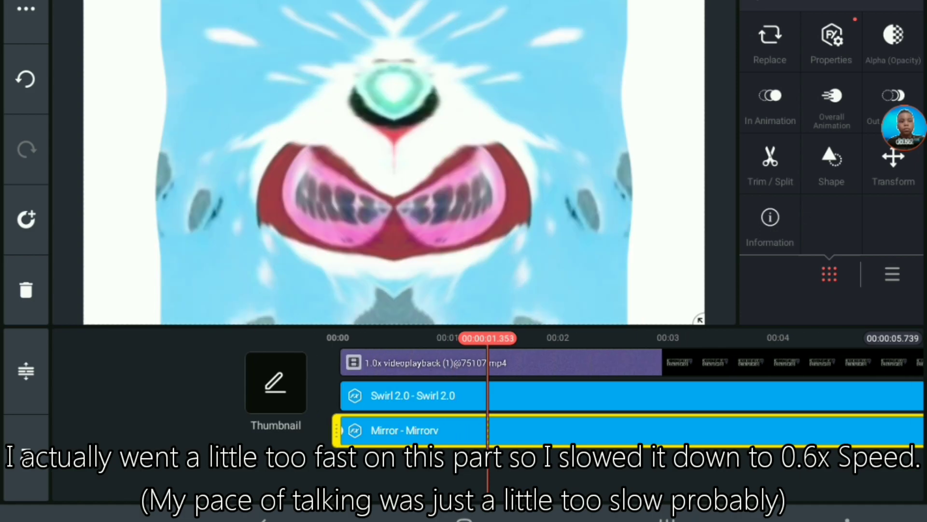
- Choose a mode for the Mirror effect from its mode dropdown
click(892, 274)
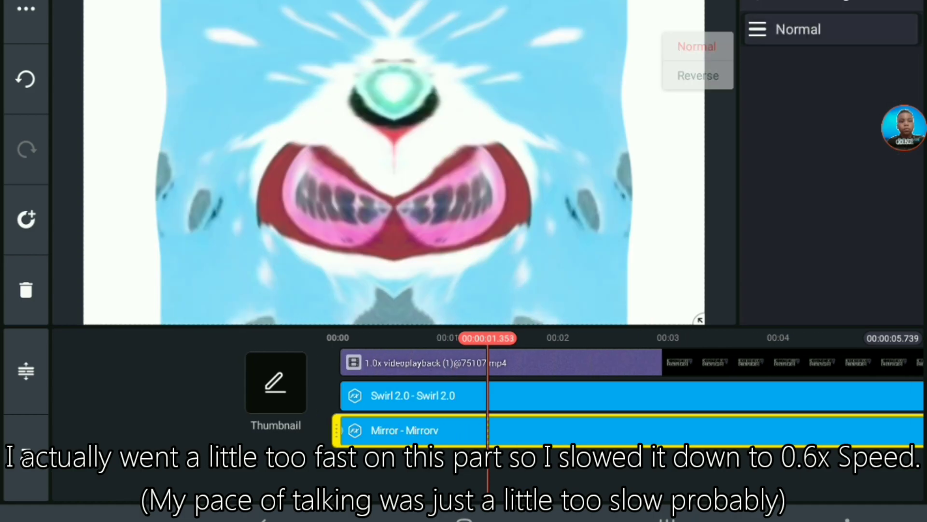
click(697, 76)
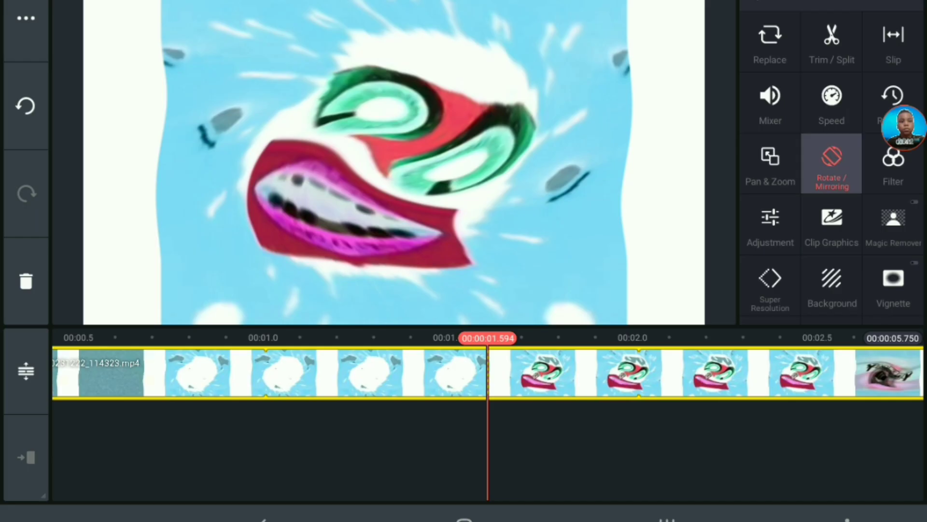
- Open the Rotate / Mirroring options for the re-imported rendered clip
click(832, 164)
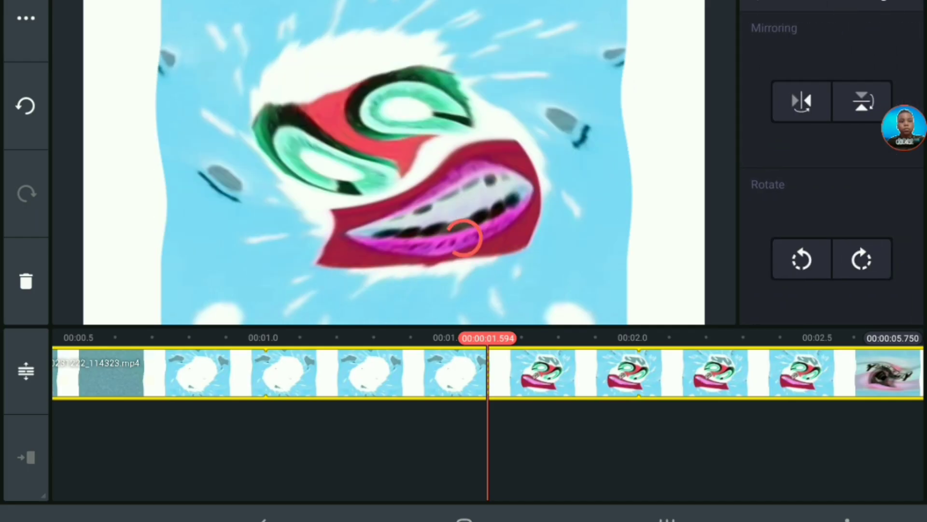